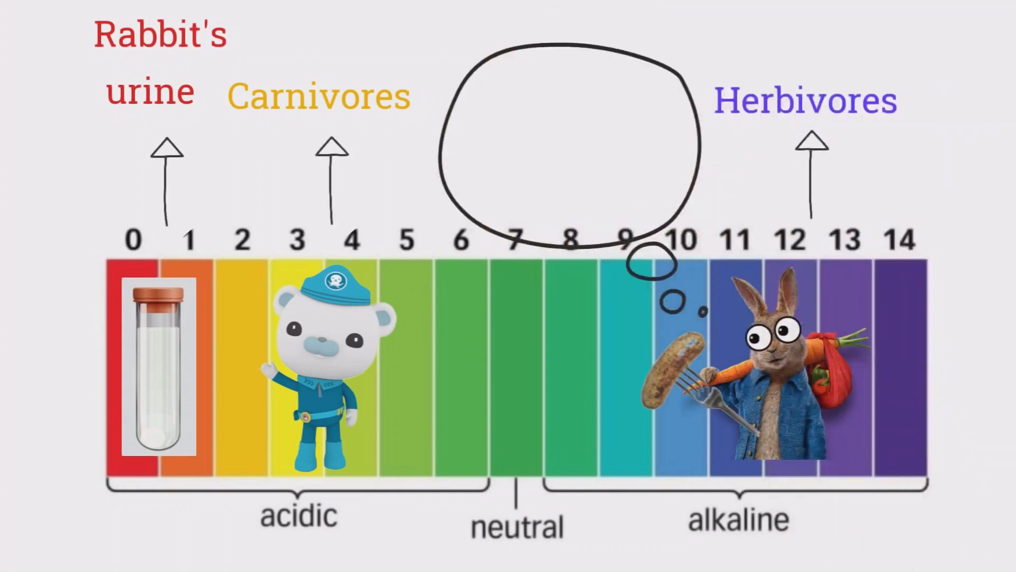
{"action": "type", "text": "Captain Barnacles looks delicious"}
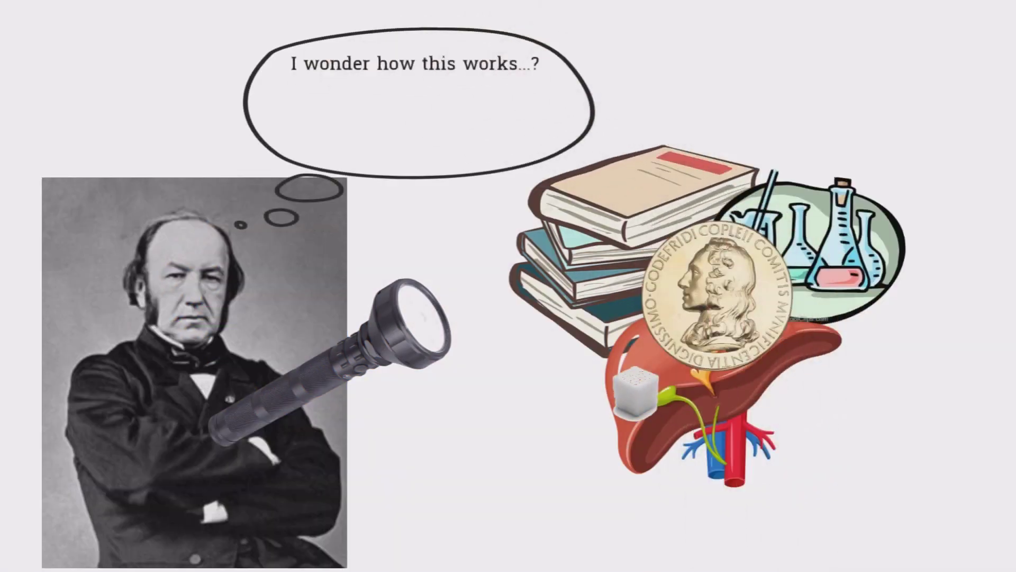
{"action": "type", "text": "How can I improve my work? Let me experiment f"}
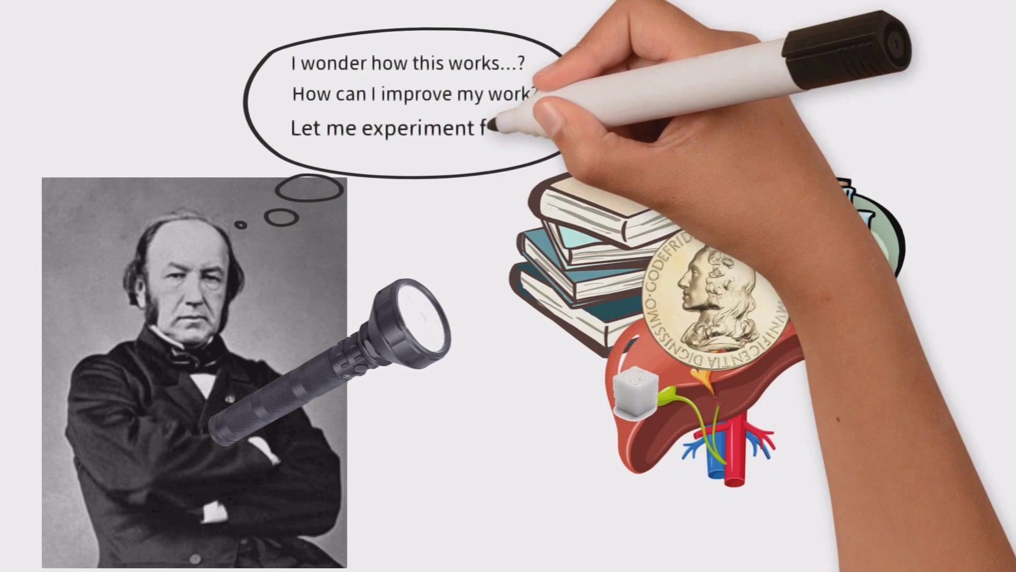